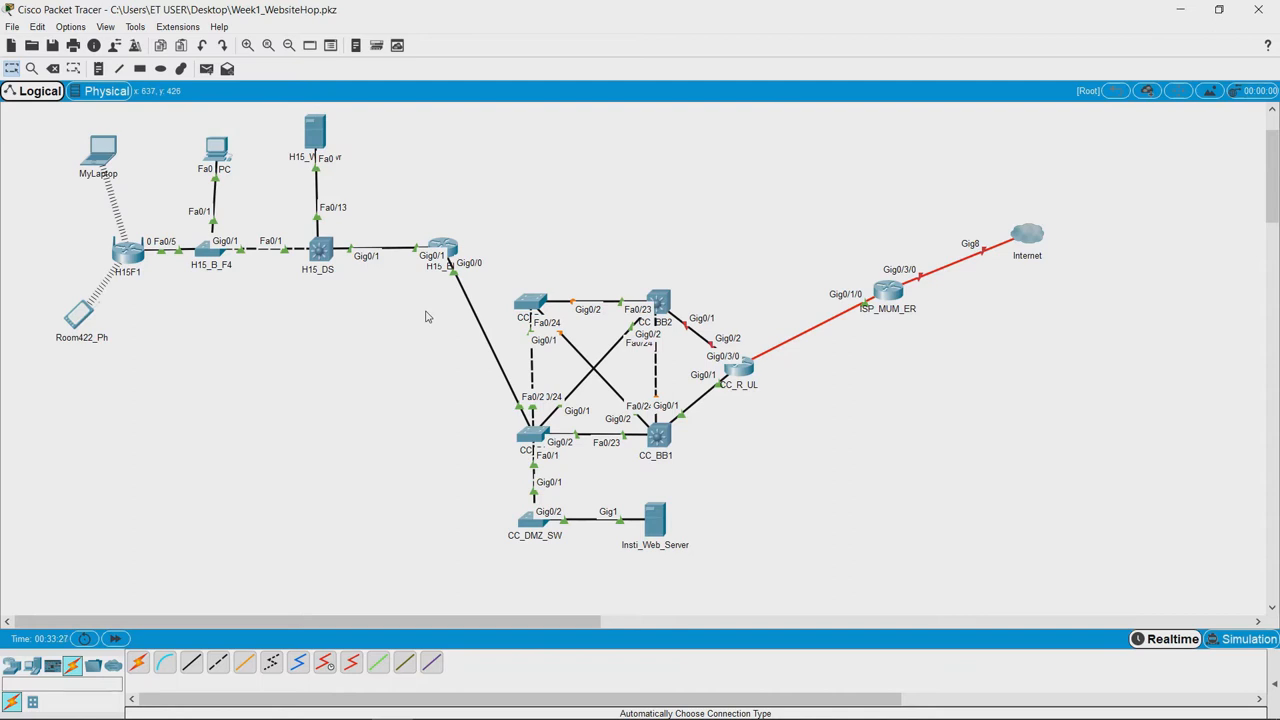
pyautogui.moveTo(418, 316)
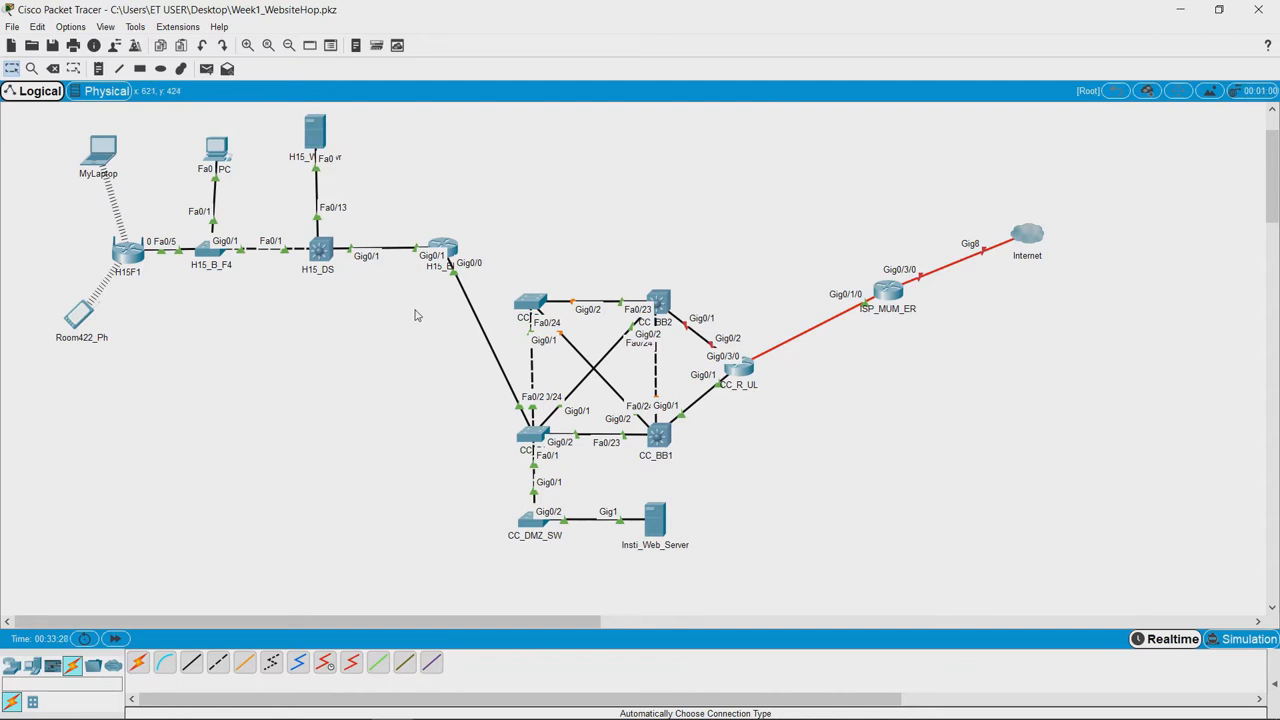
pyautogui.moveTo(671, 474)
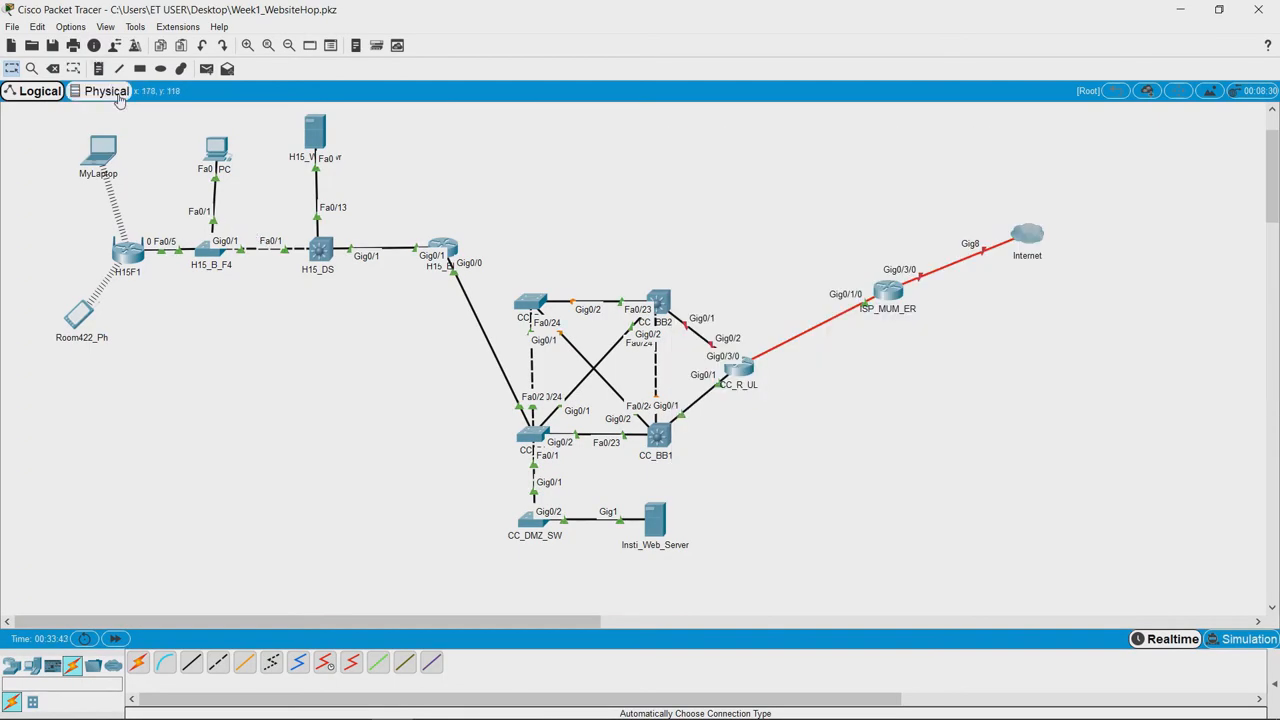
# Switch the workspace to the Physical view showing the IIT Bombay campus map.
pyautogui.click(104, 91)
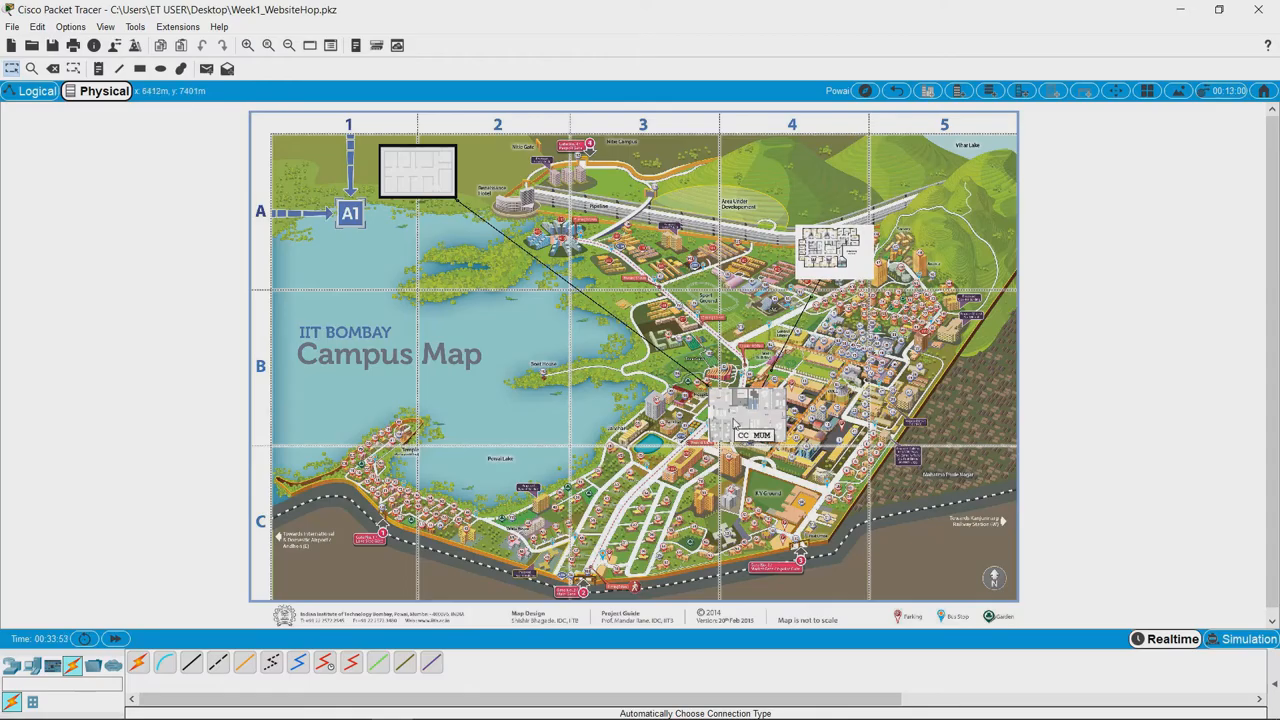
pyautogui.moveTo(742, 418)
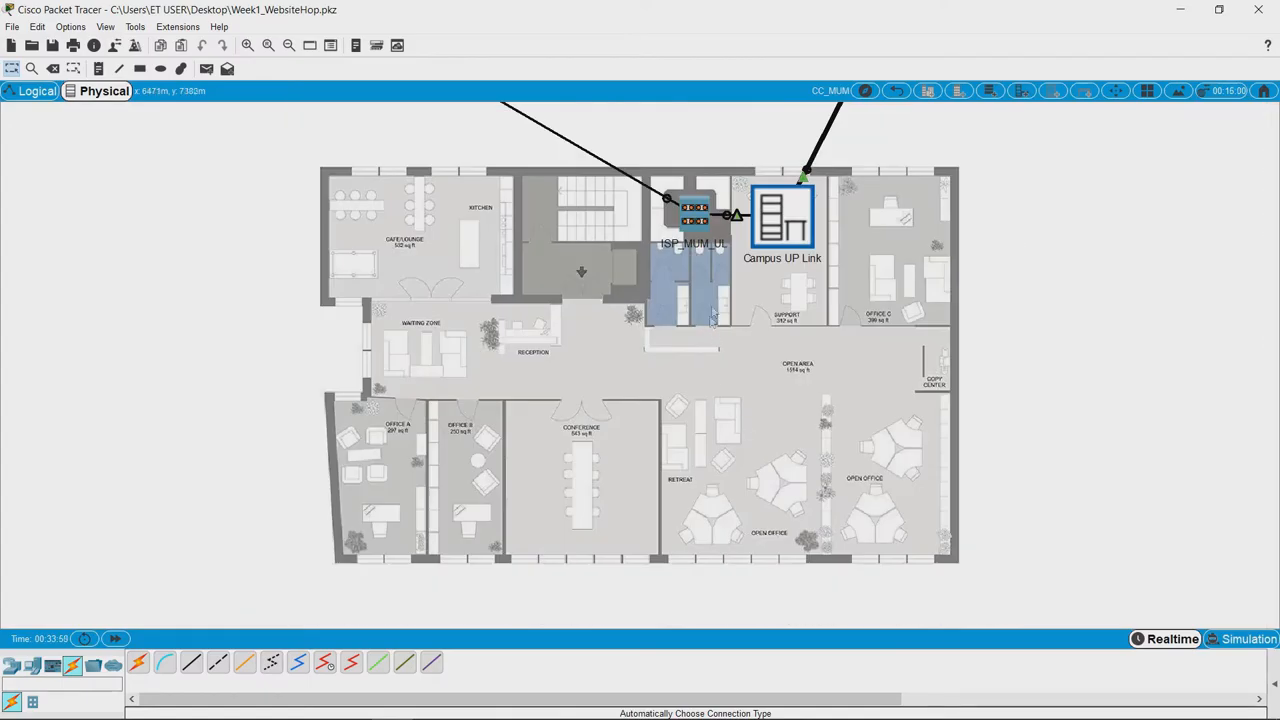
# Open the Campus UP Link closet's equipment racks, then go back up one level.
pyautogui.doubleClick(782, 215)
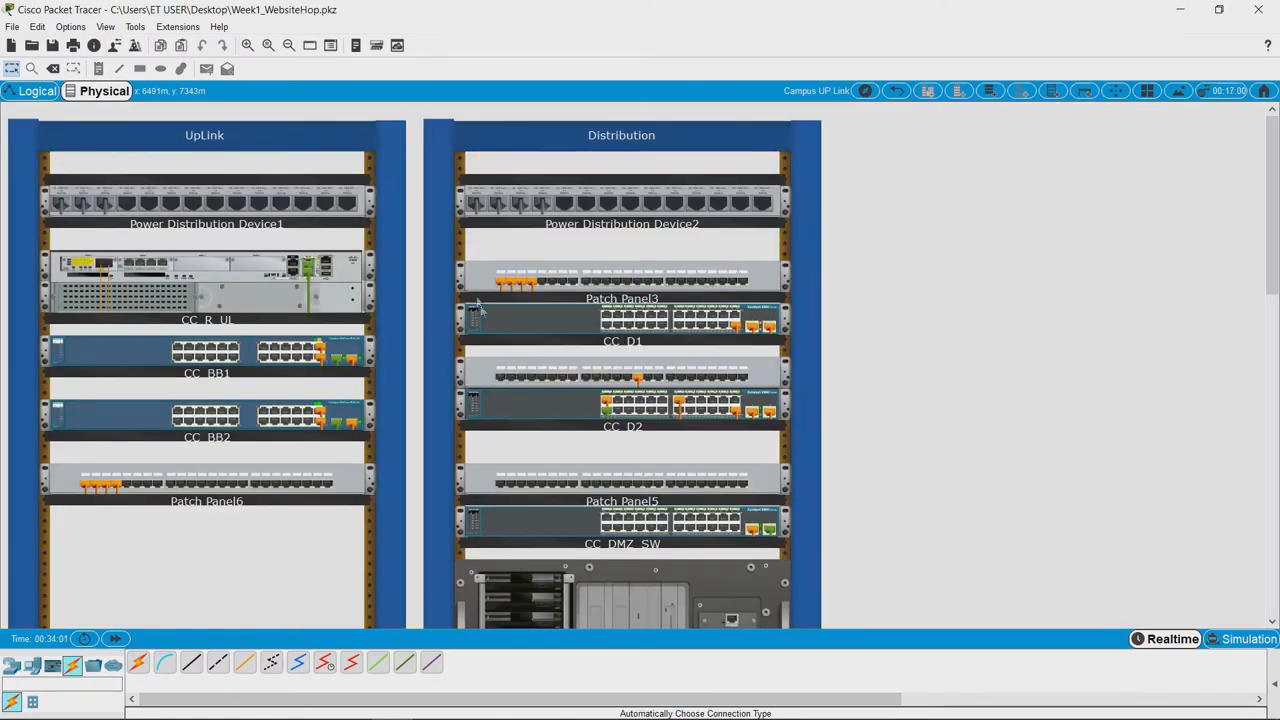
pyautogui.moveTo(896, 91)
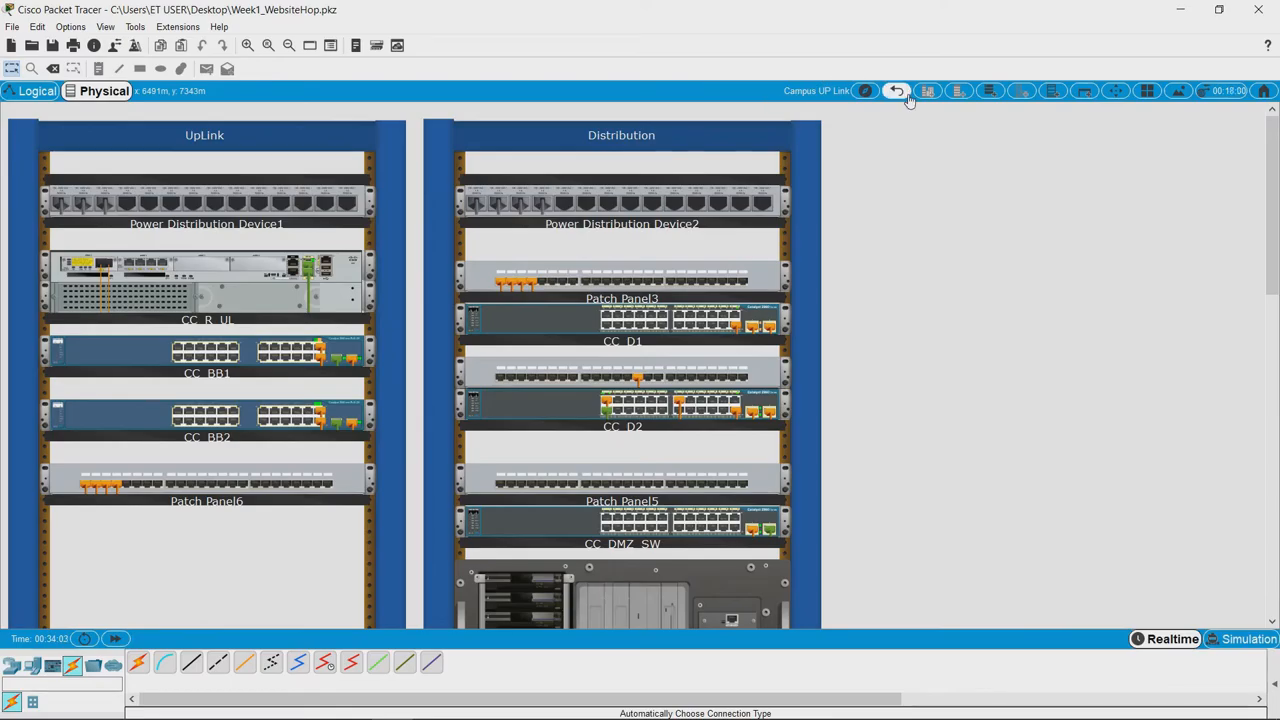
pyautogui.click(896, 91)
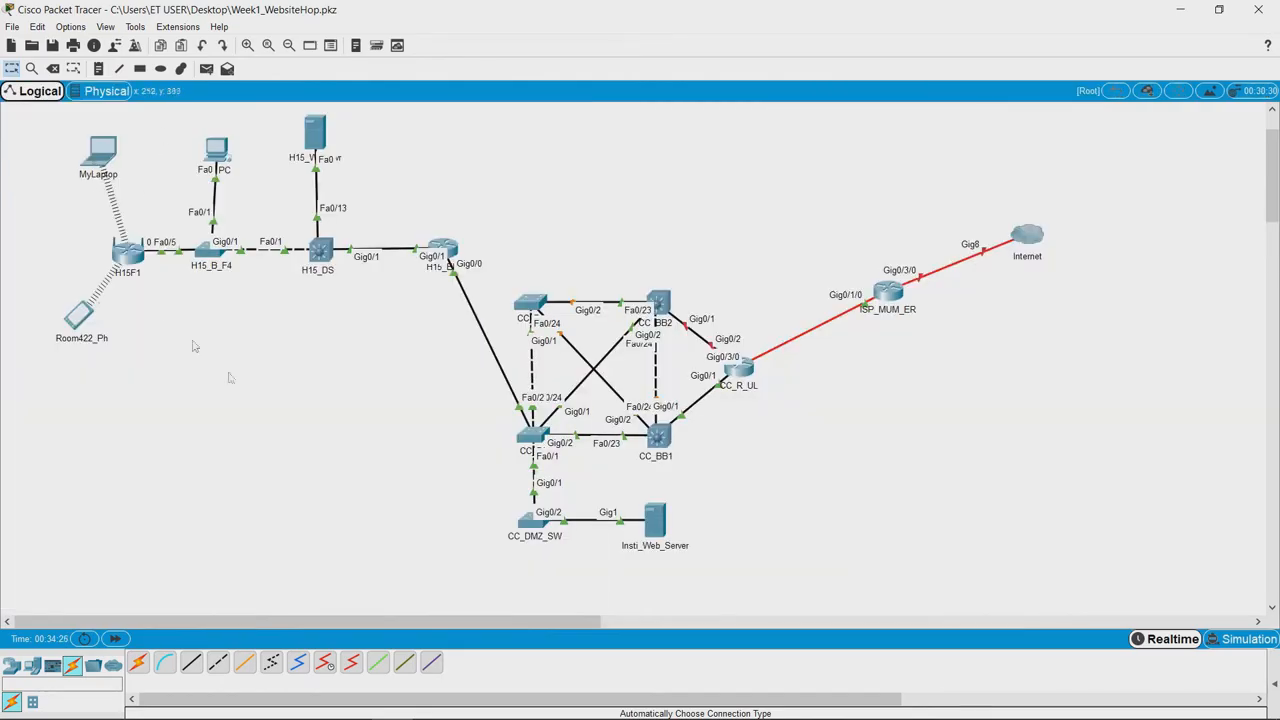
pyautogui.moveTo(93, 328)
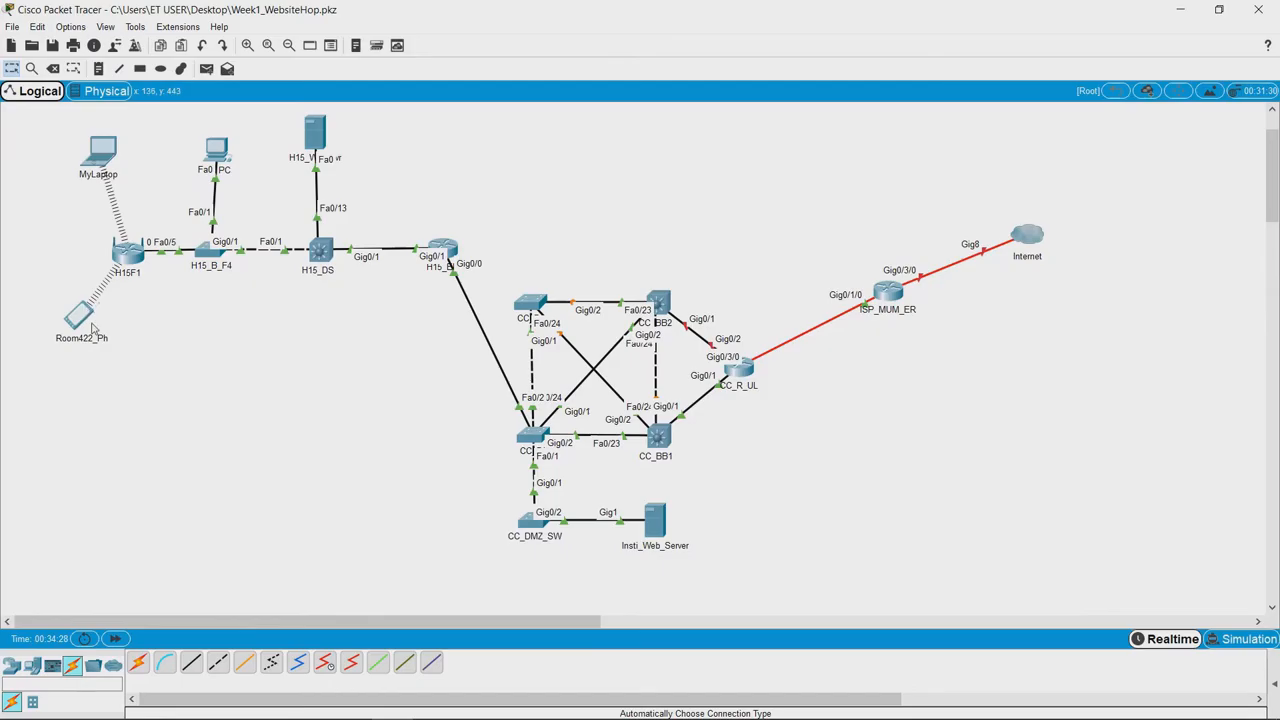
pyautogui.moveTo(210, 165)
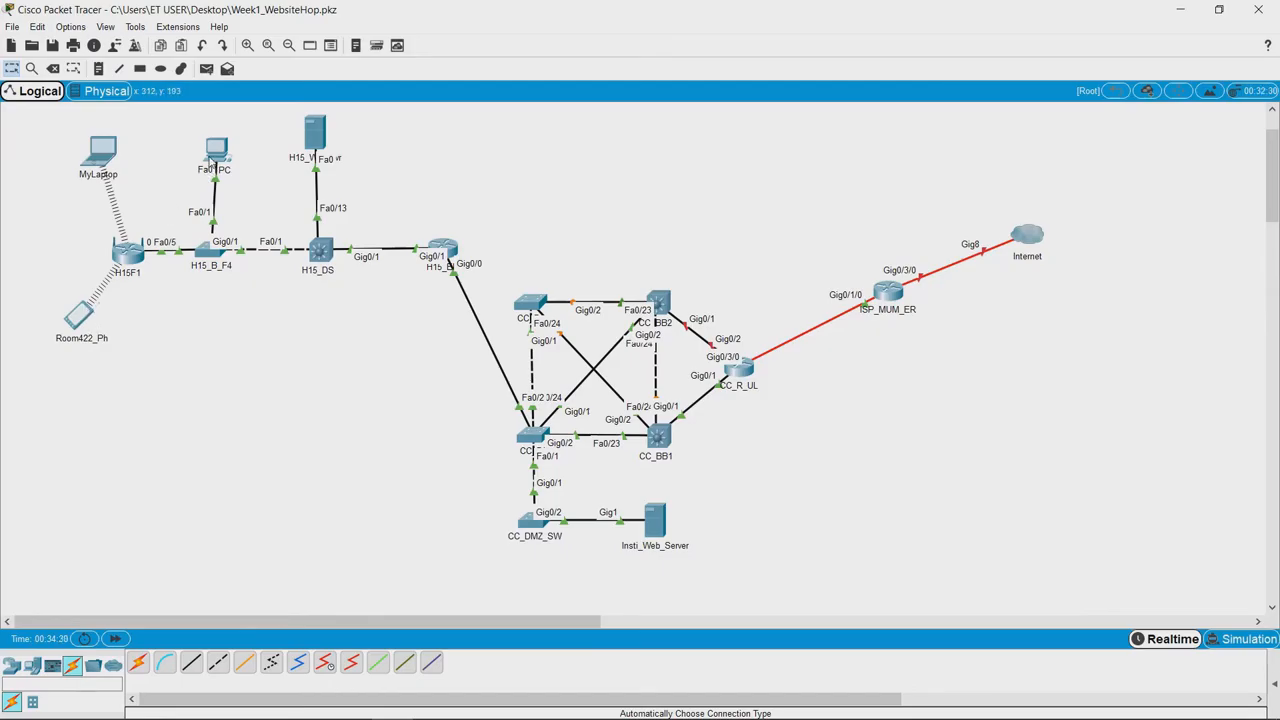
pyautogui.moveTo(135, 262)
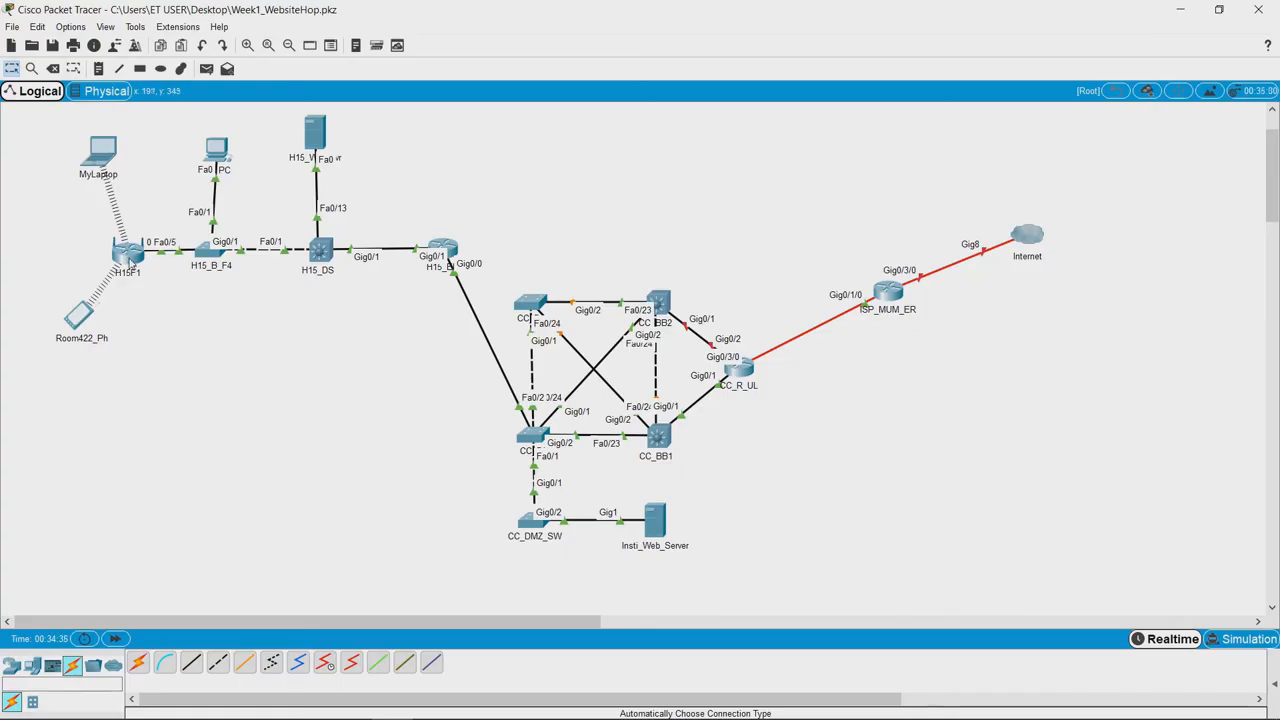
pyautogui.moveTo(437, 190)
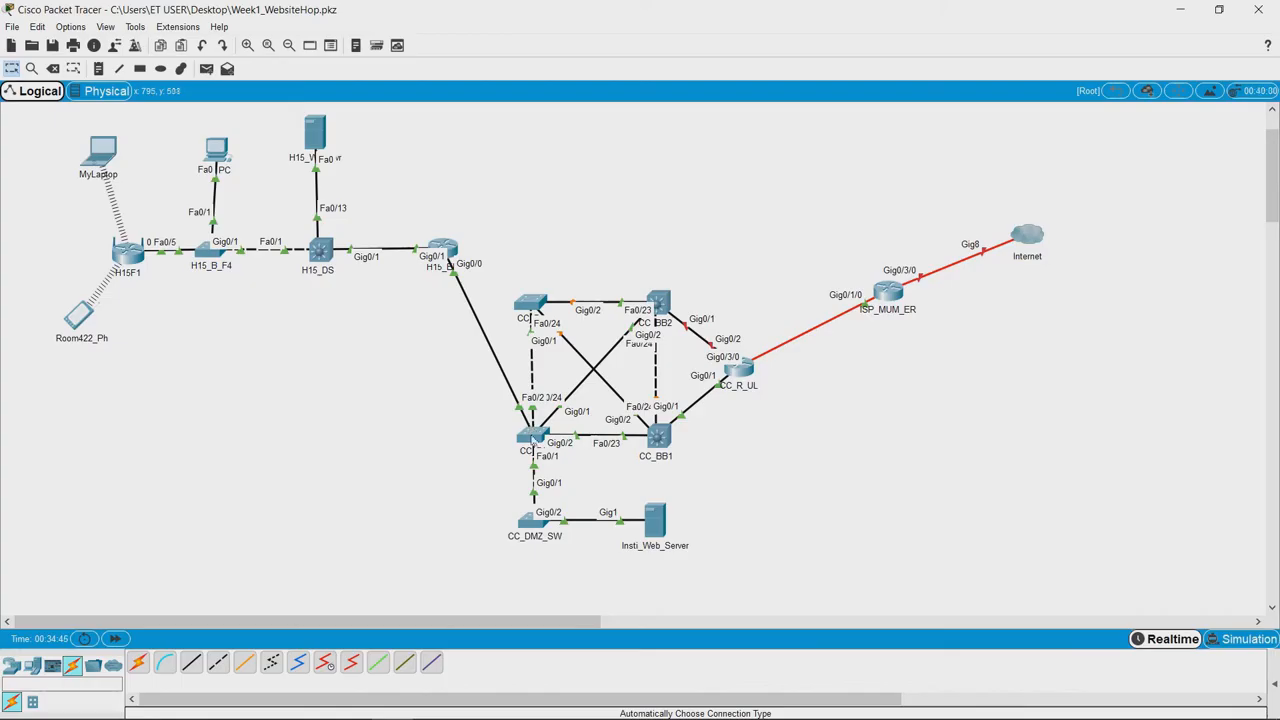
pyautogui.moveTo(637, 527)
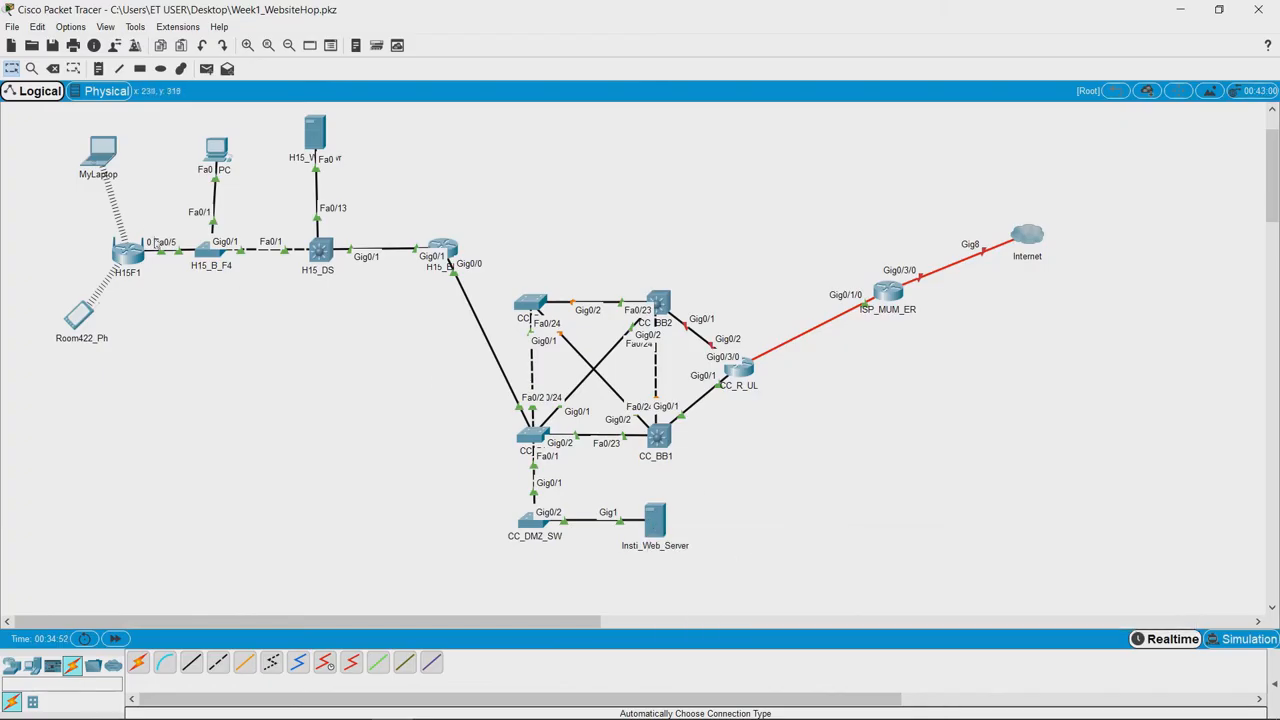
pyautogui.moveTo(679, 533)
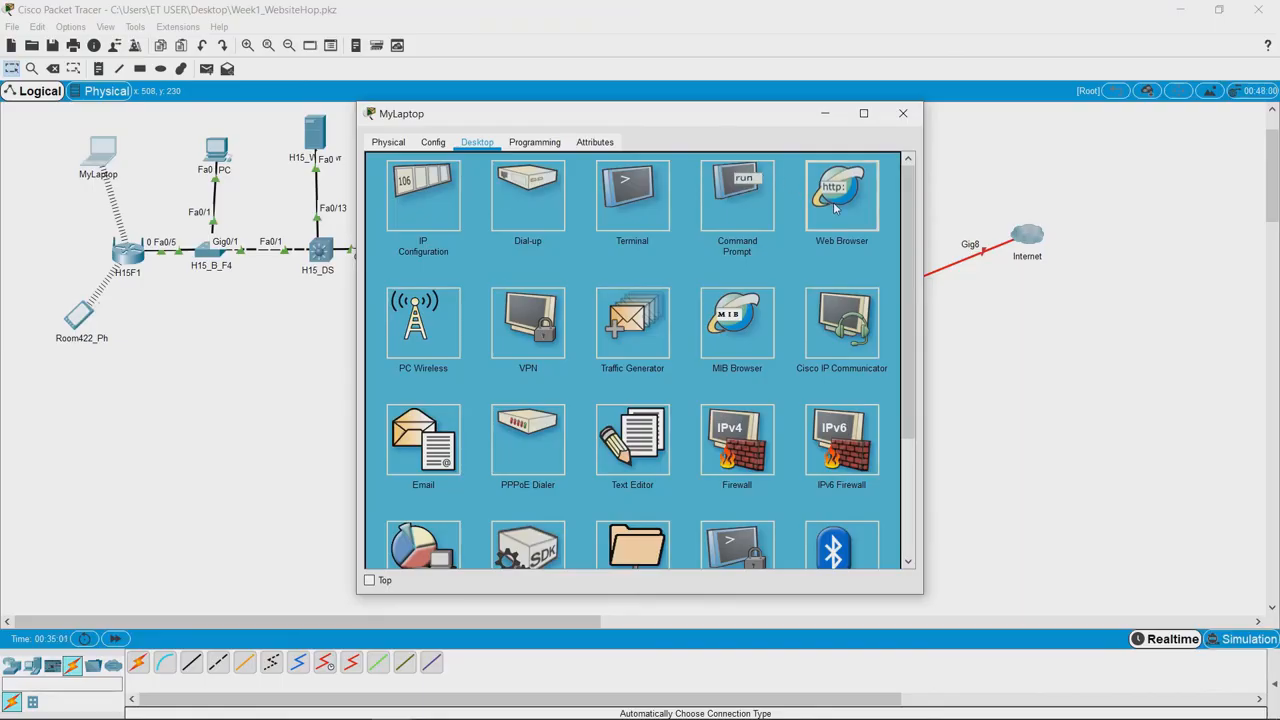
# Load insti.ac.in in MyLaptop's web browser.
pyautogui.click(841, 193)
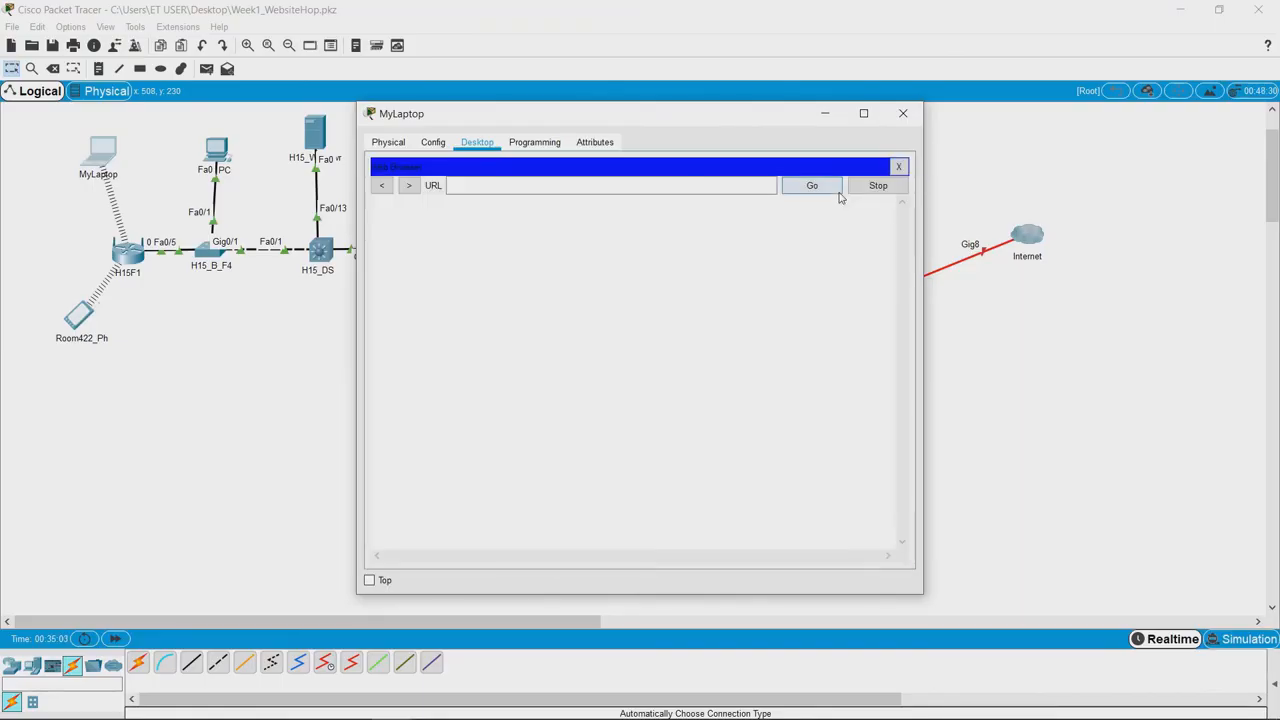
pyautogui.click(610, 185)
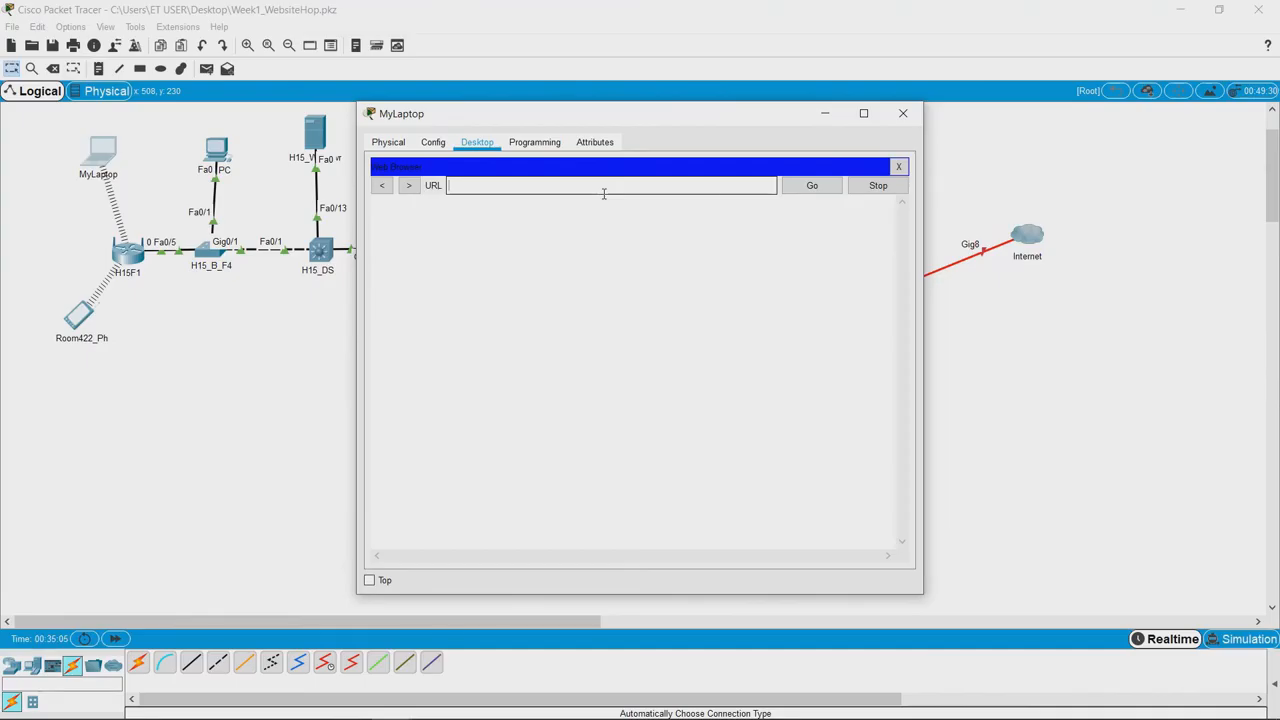
pyautogui.write('insti')
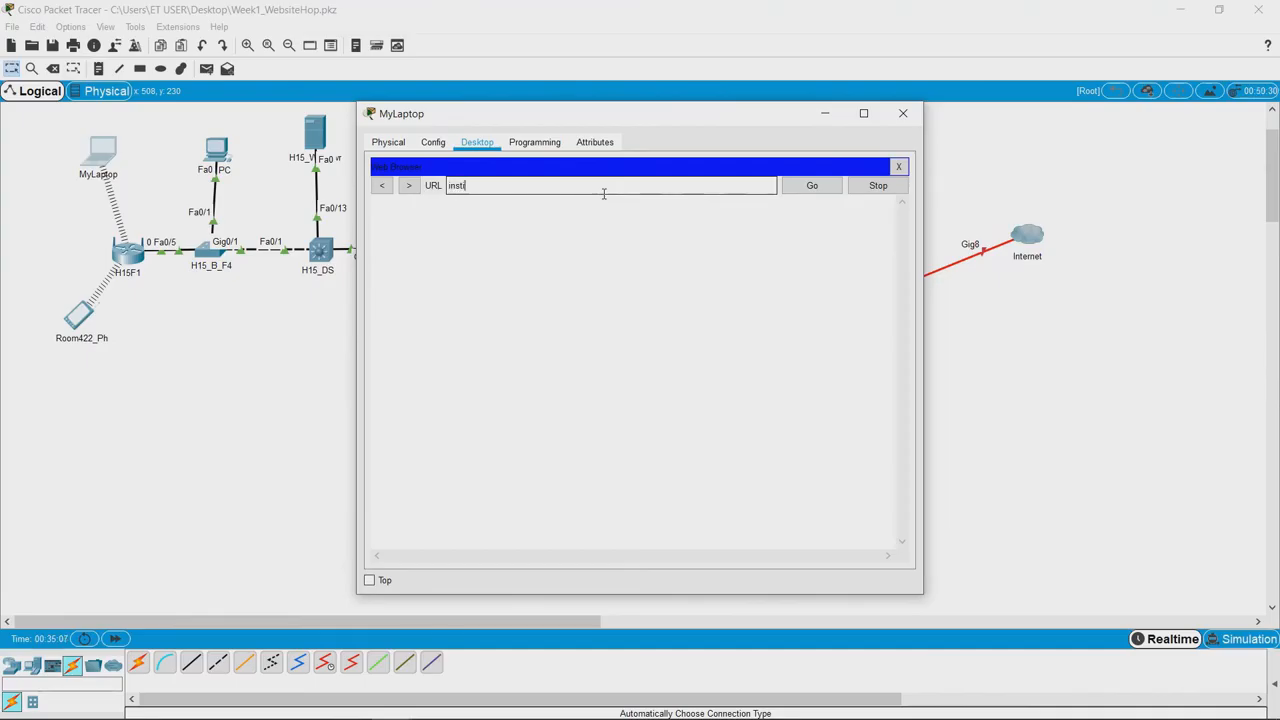
pyautogui.write('.ac.in')
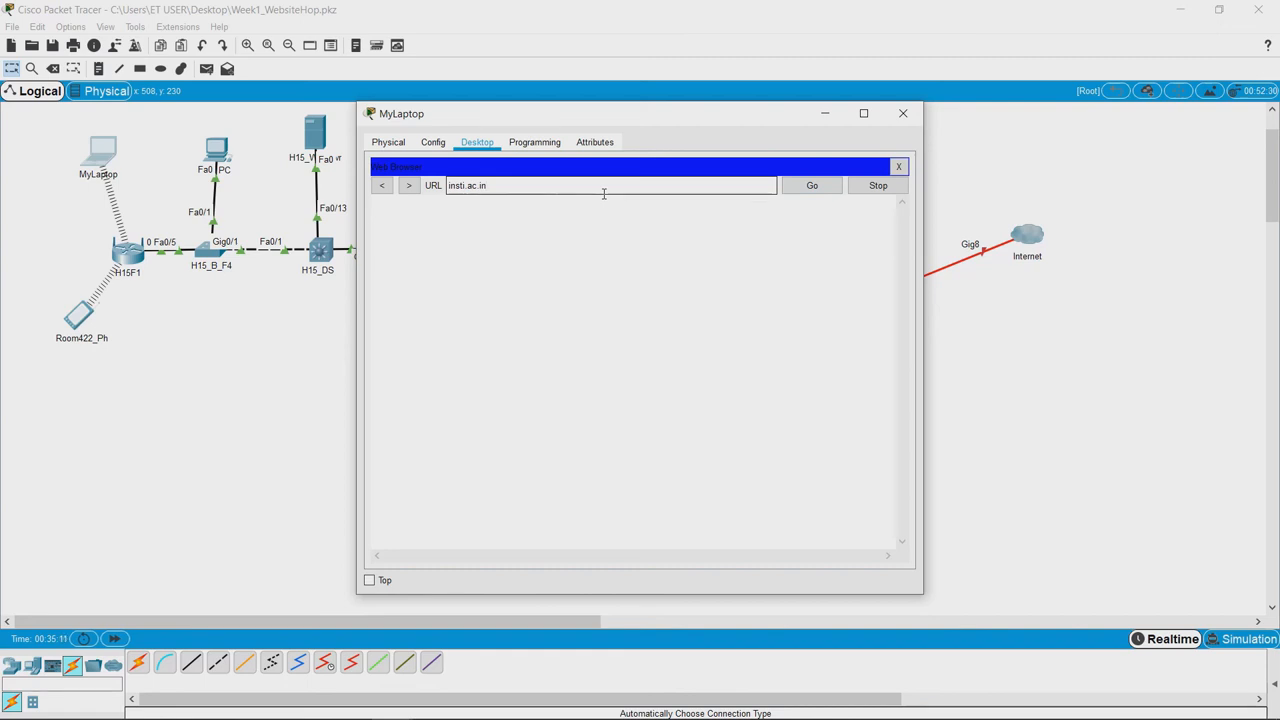
pyautogui.click(811, 185)
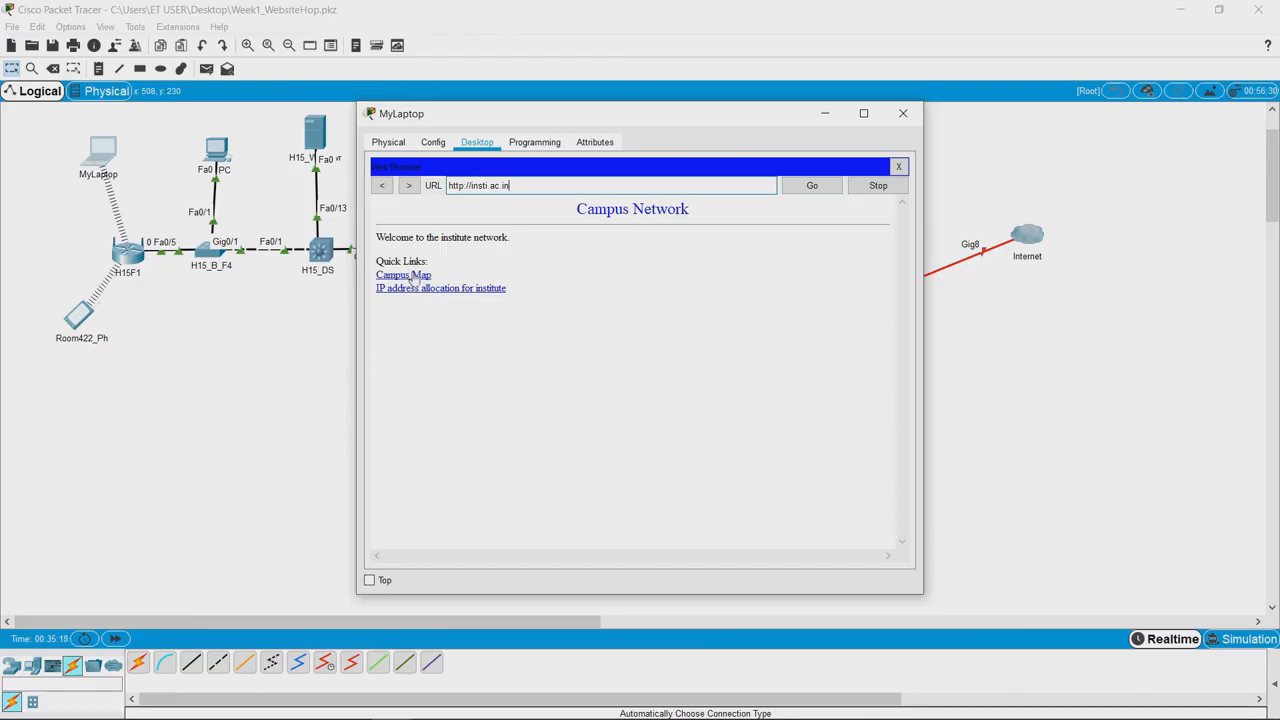
# Browse the Campus Map page, move the laptop window left, and return home.
pyautogui.click(403, 275)
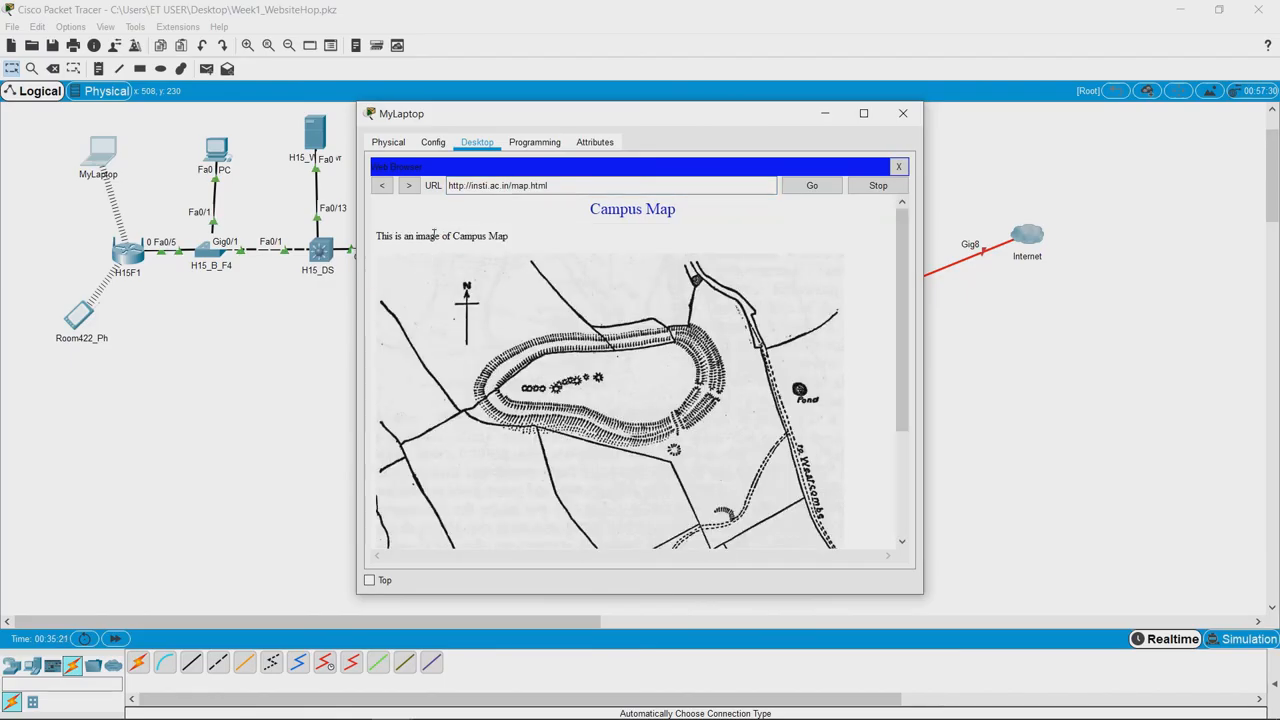
pyautogui.scroll(-3)
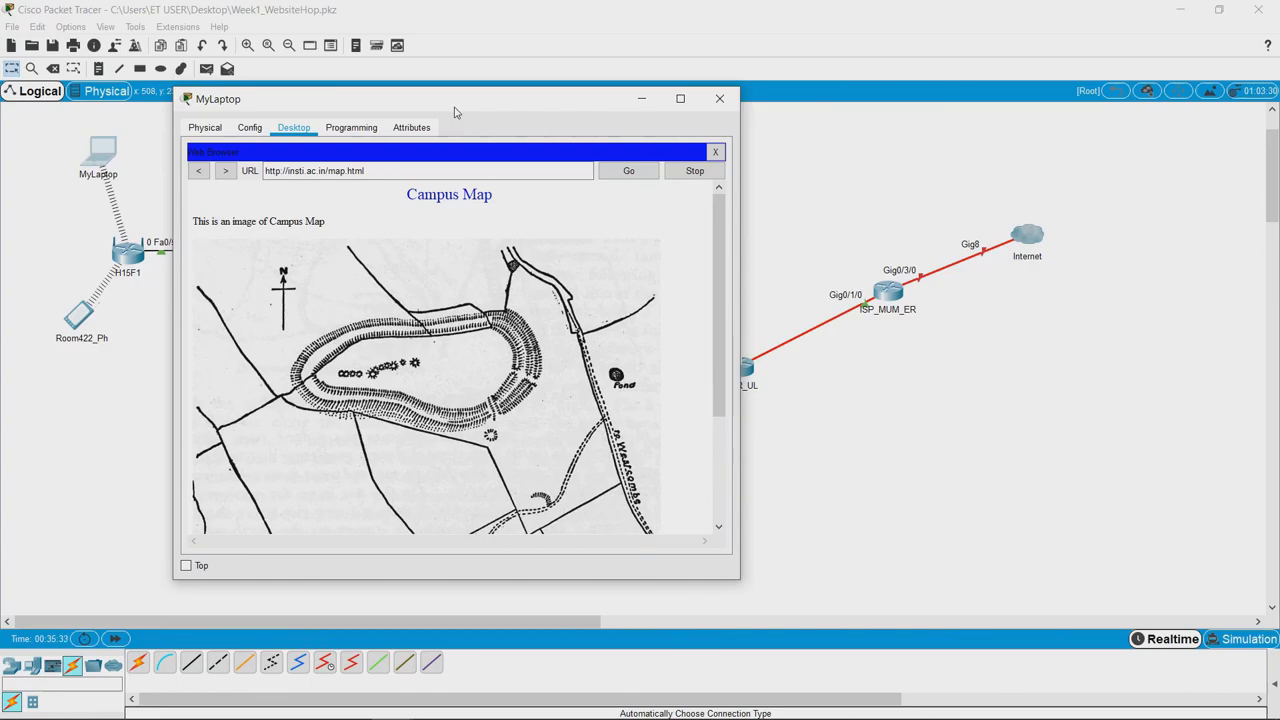
pyautogui.moveTo(460, 161)
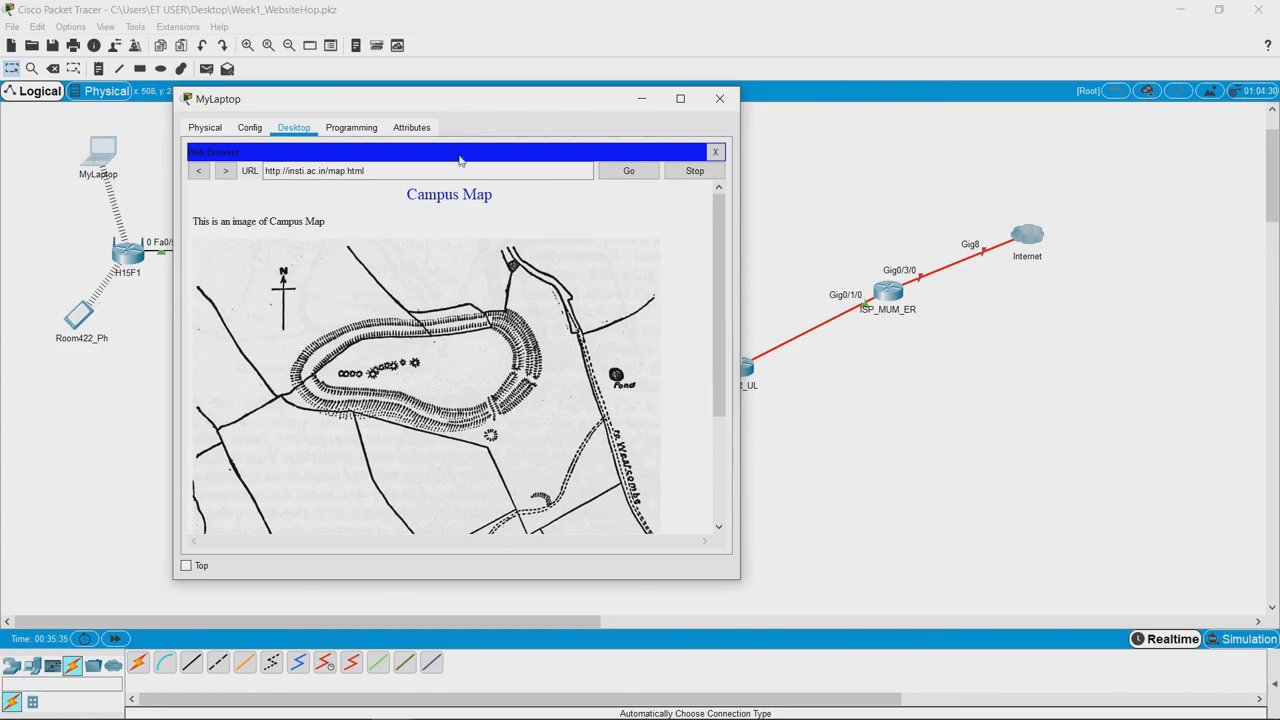
pyautogui.moveTo(470, 256)
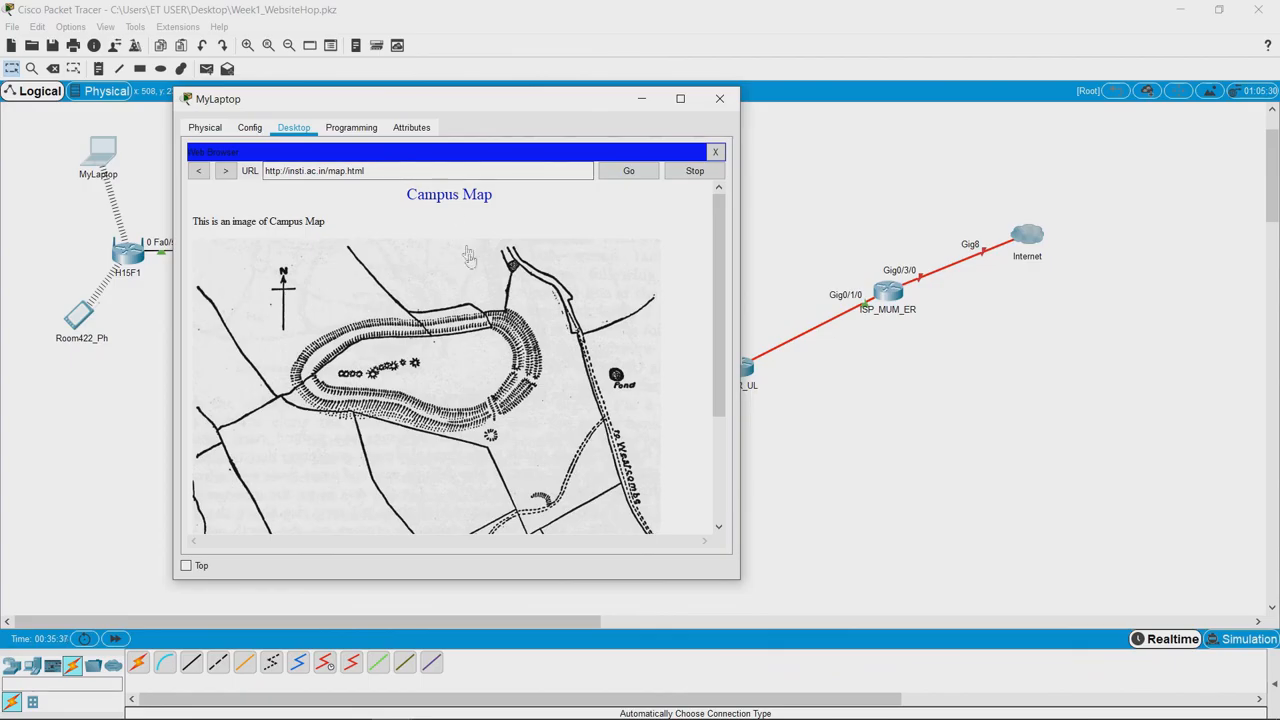
pyautogui.moveTo(456, 98); pyautogui.dragTo(334, 83)
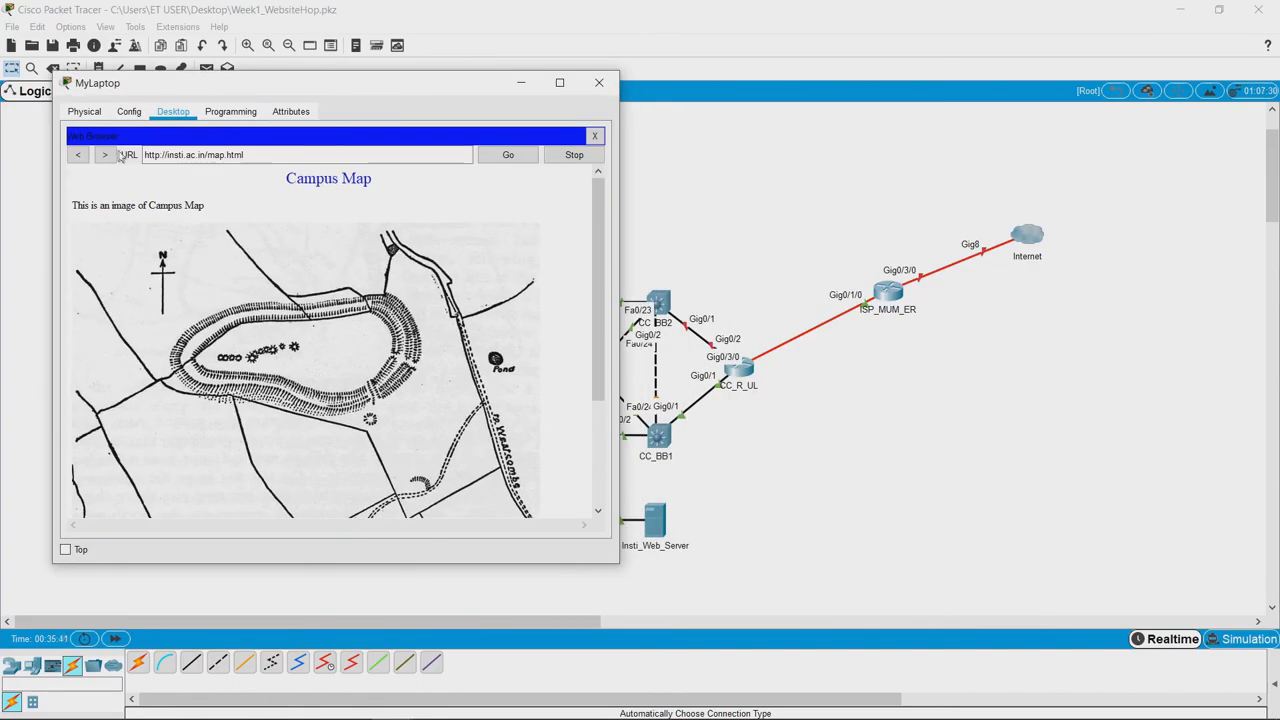
pyautogui.click(78, 154)
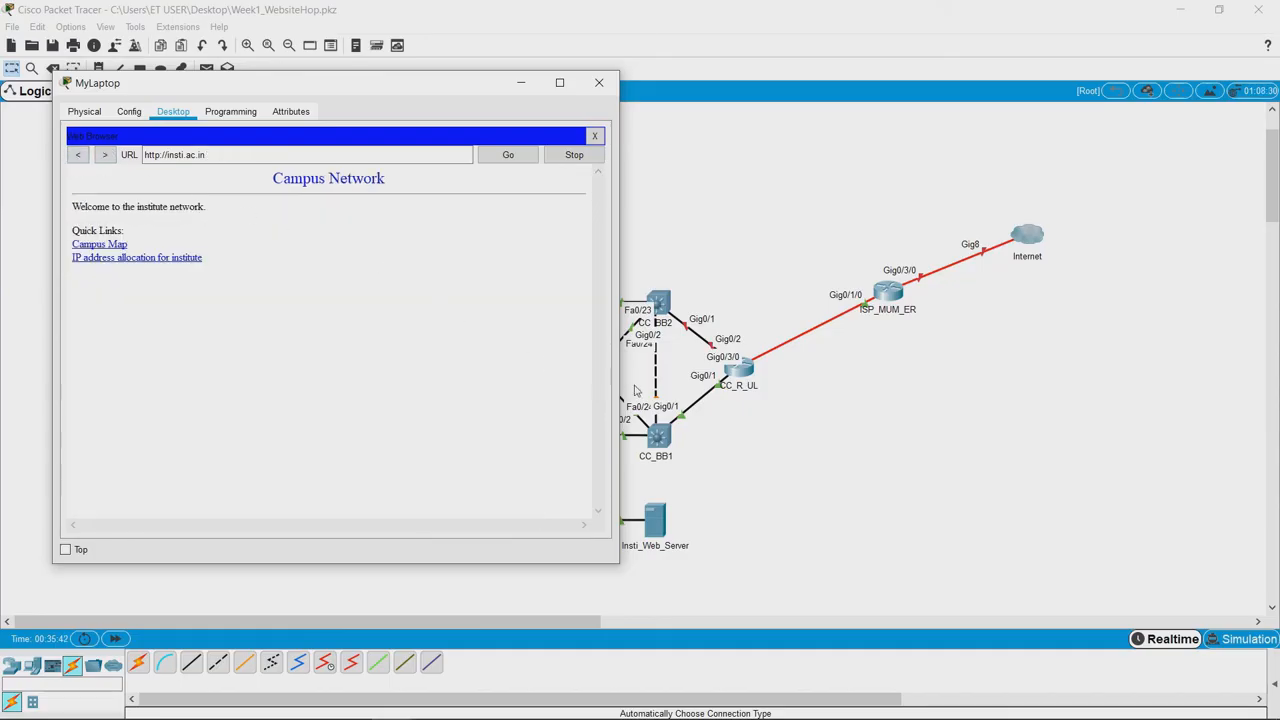